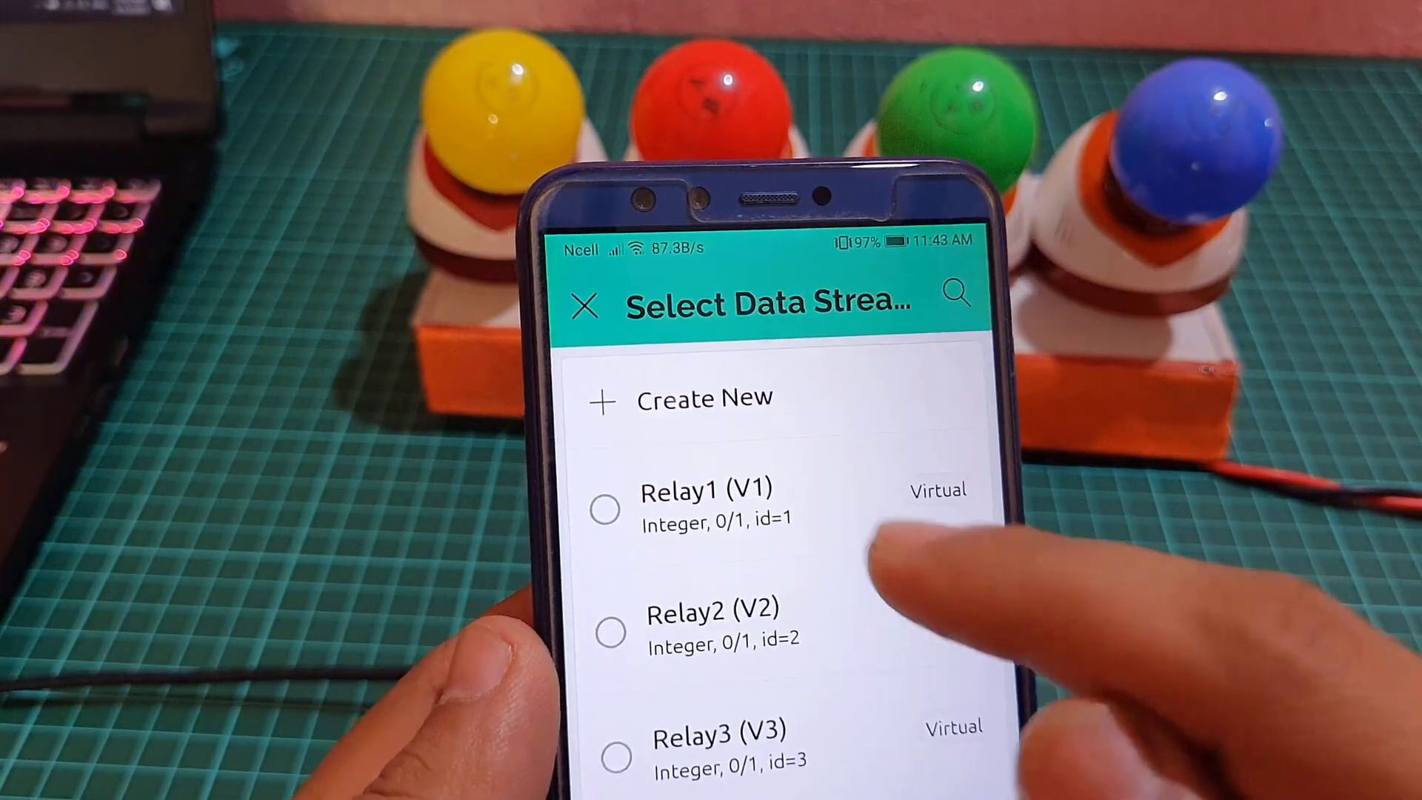
Link the button to the Relay1 (V1) datastream and return to the Home Automation dashboard
{"action": "left_click", "coordinate": [708, 504]}
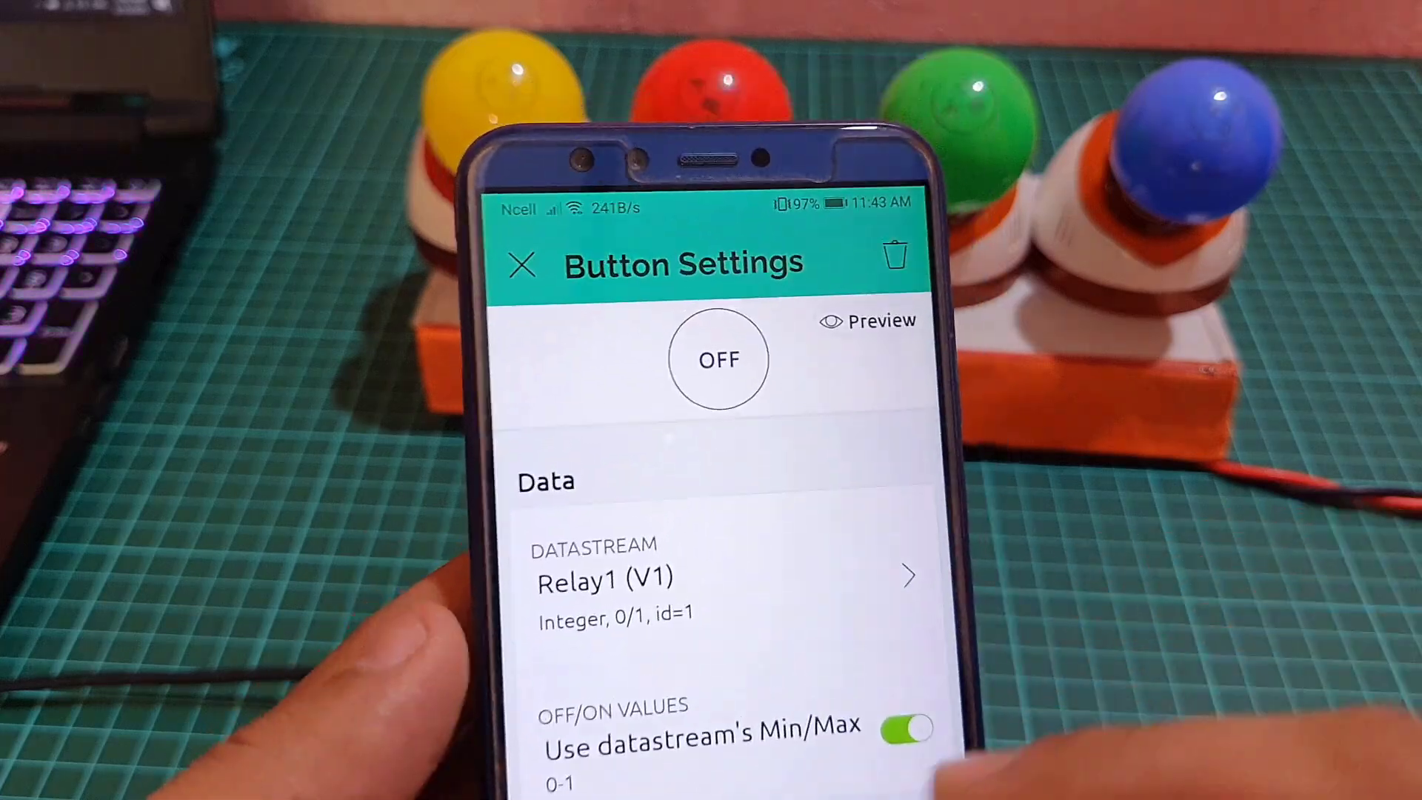
{"action": "scroll", "scroll_direction": "down", "scroll_amount": 3}
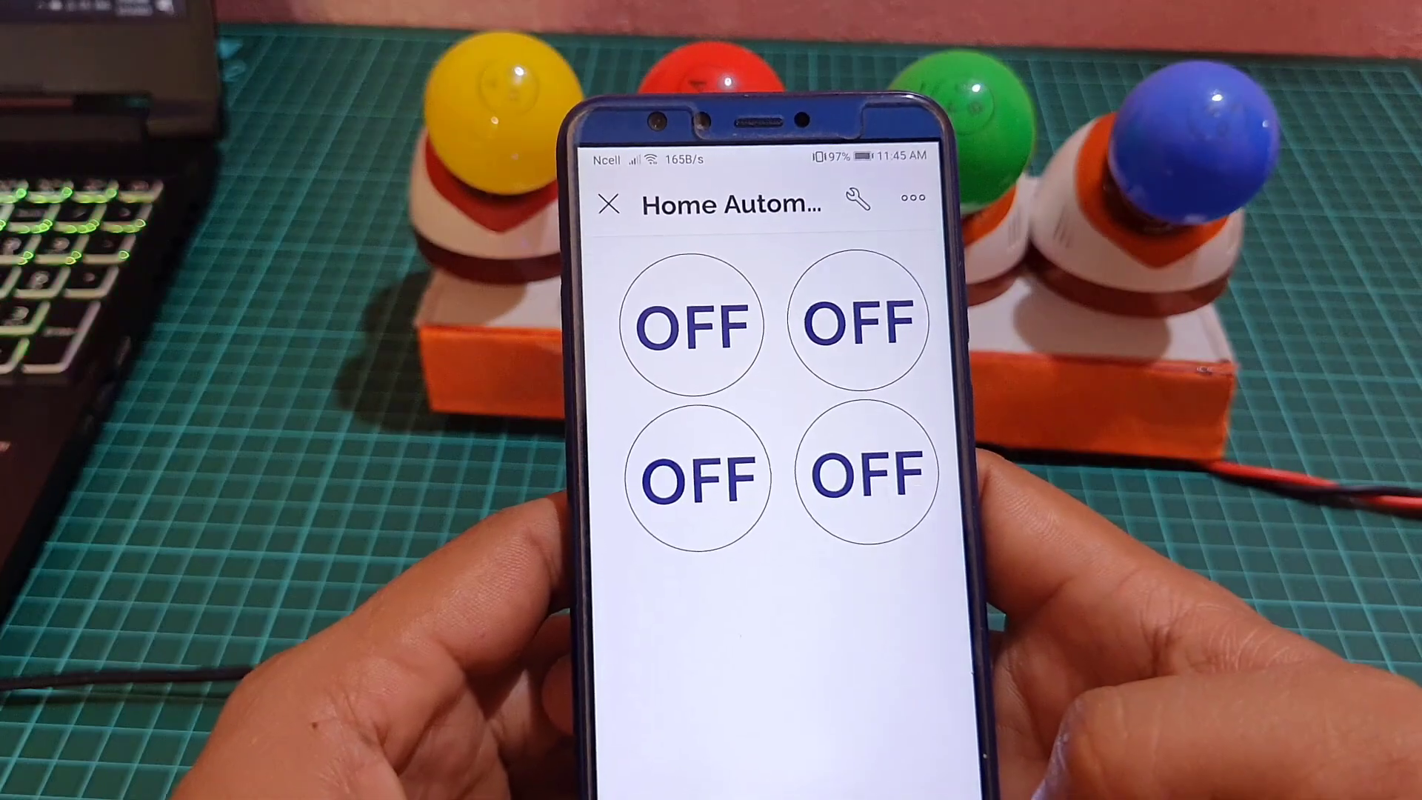
{"action": "left_click", "coordinate": [689, 323]}
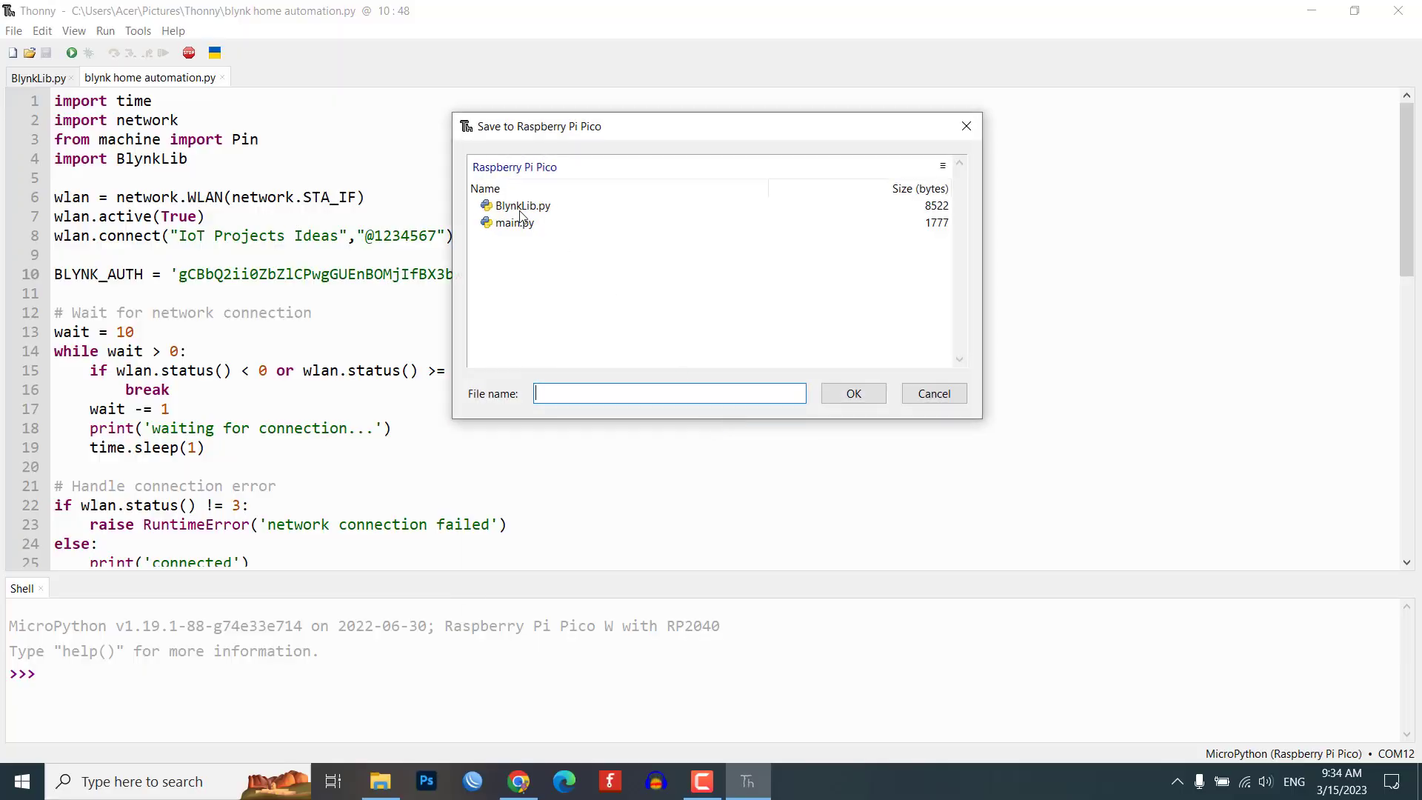
Overwrite main.py on the Pico with the Blynk script and run it so it connects to Wi-Fi
{"action": "left_click", "coordinate": [851, 393]}
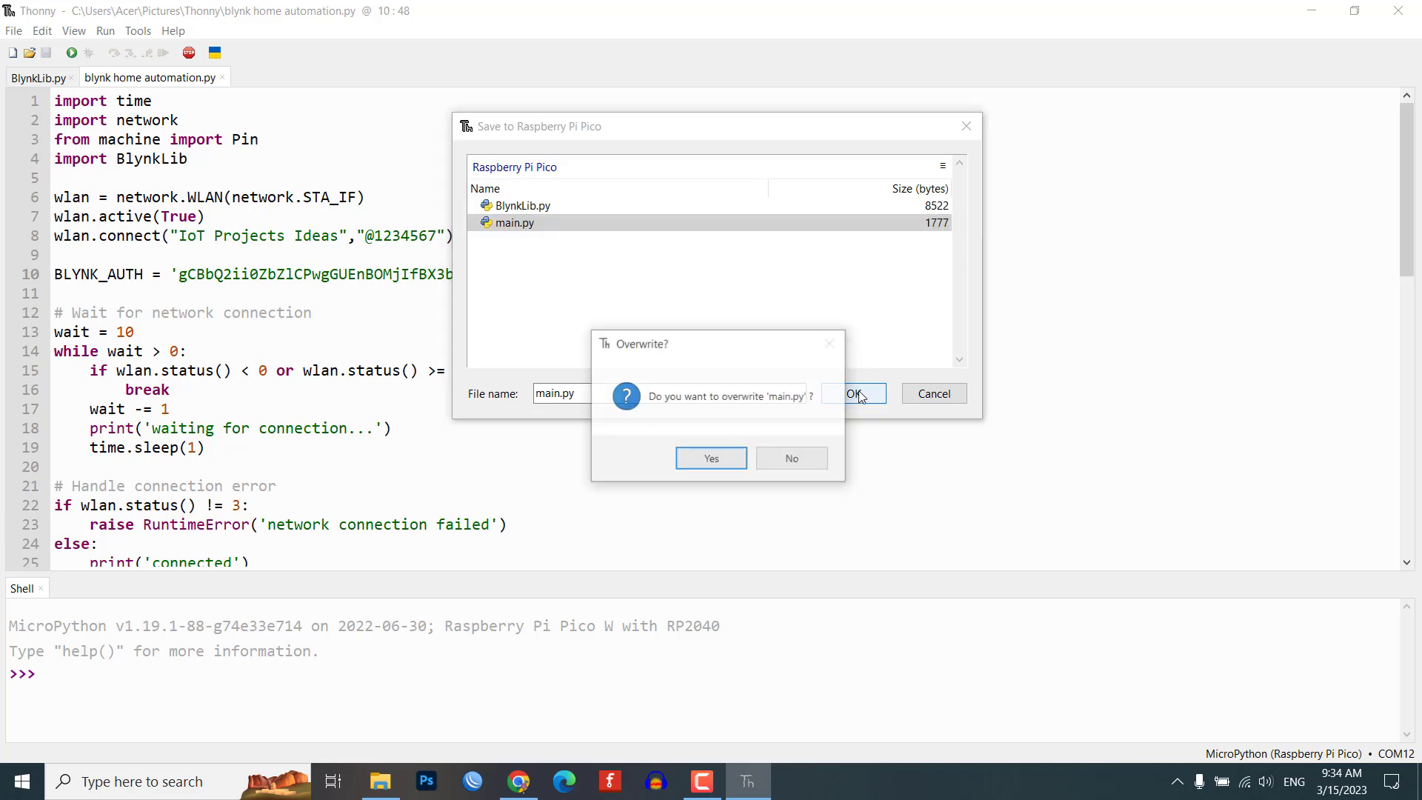
{"action": "left_click", "coordinate": [711, 458]}
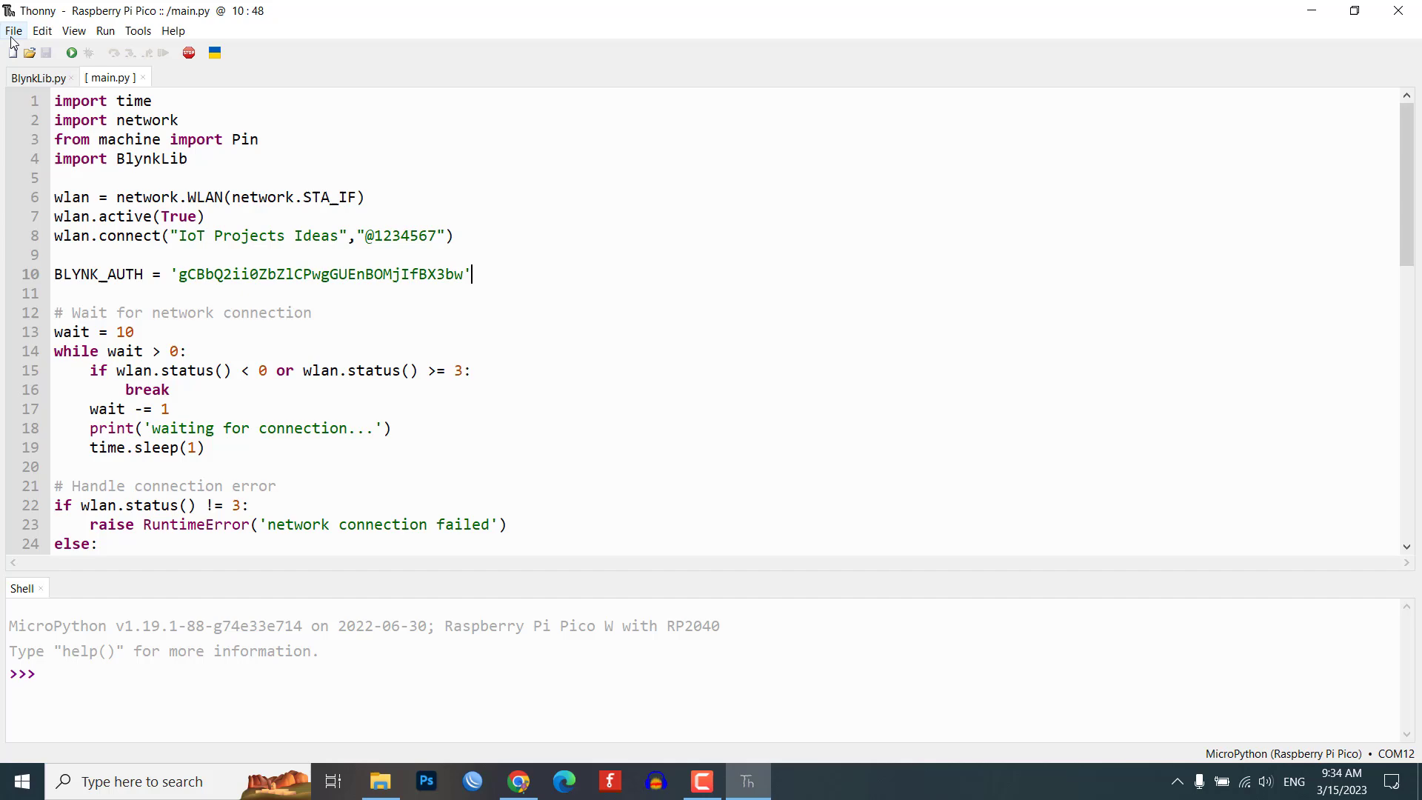
{"action": "left_click", "coordinate": [71, 54]}
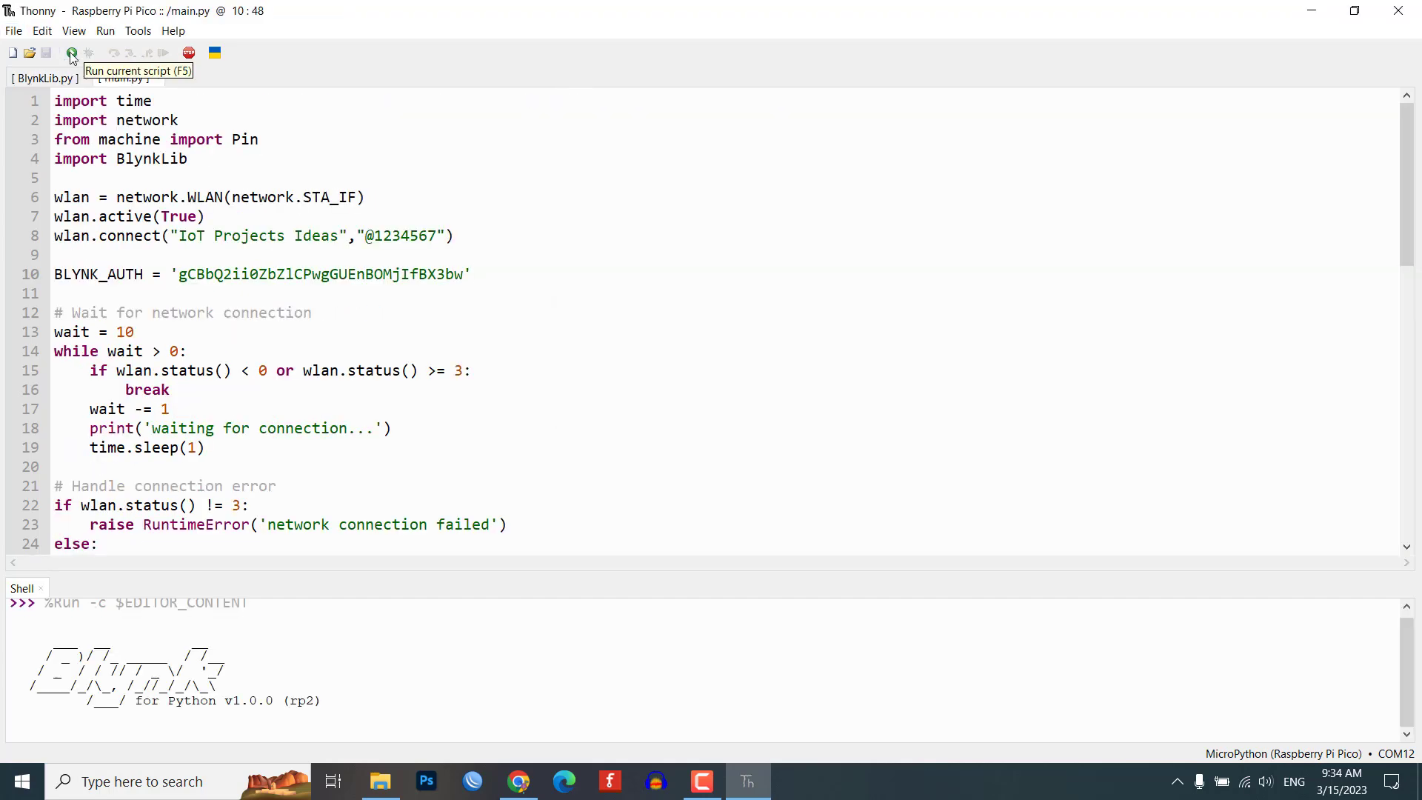
{"action": "left_click", "coordinate": [71, 54]}
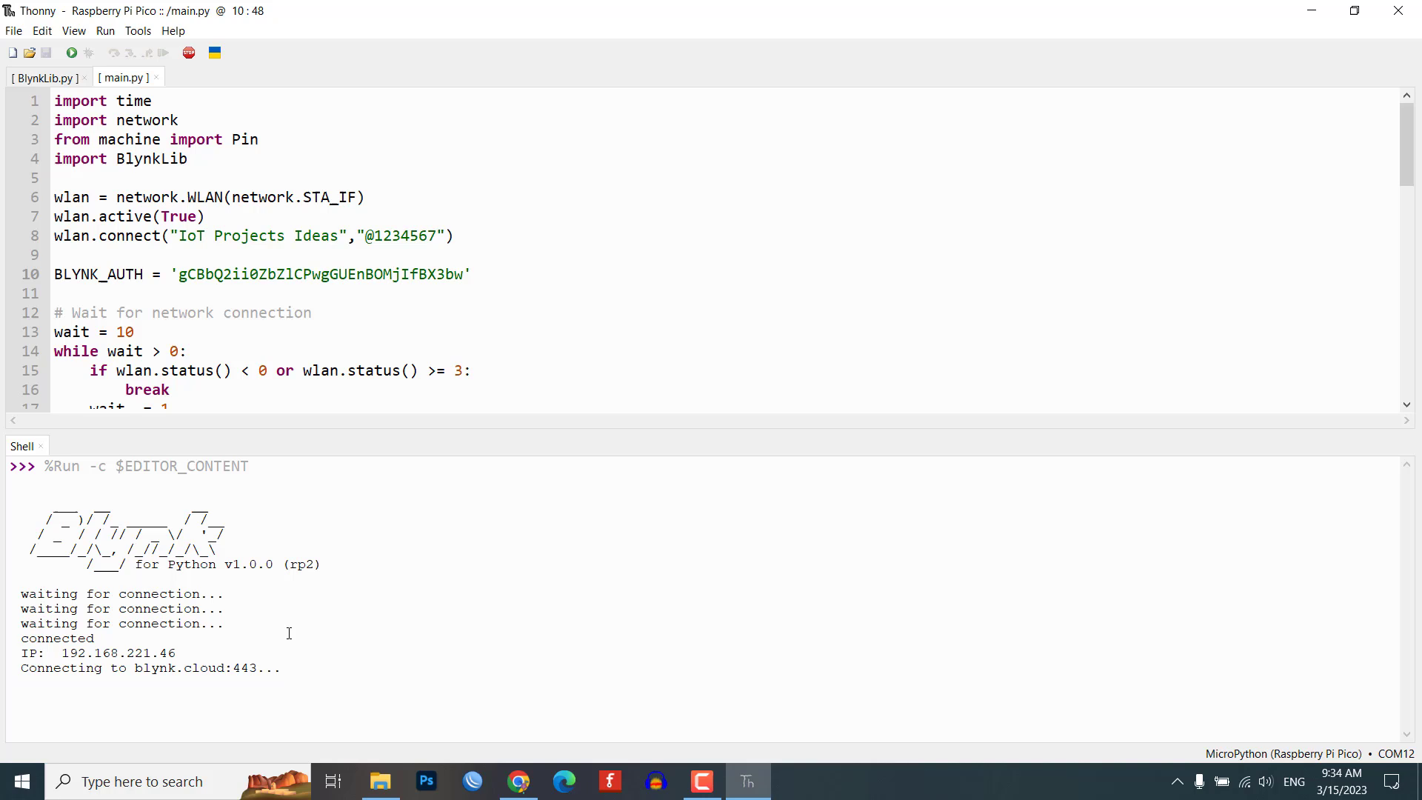
{"action": "left_click", "coordinate": [470, 274]}
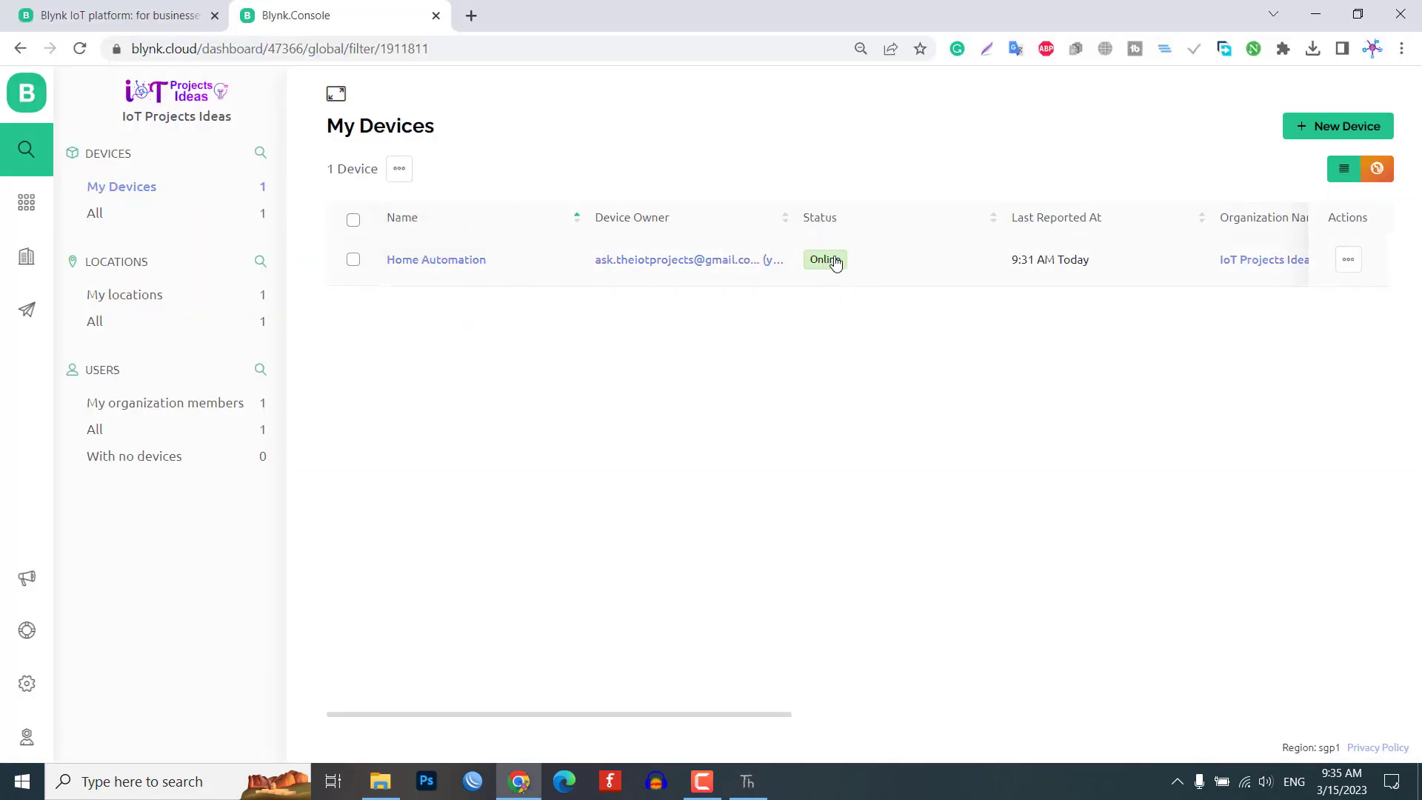
From My Devices open Home Automation, toggle Relay3, then switch Relay4 on to light its lamp
{"action": "left_click", "coordinate": [436, 259]}
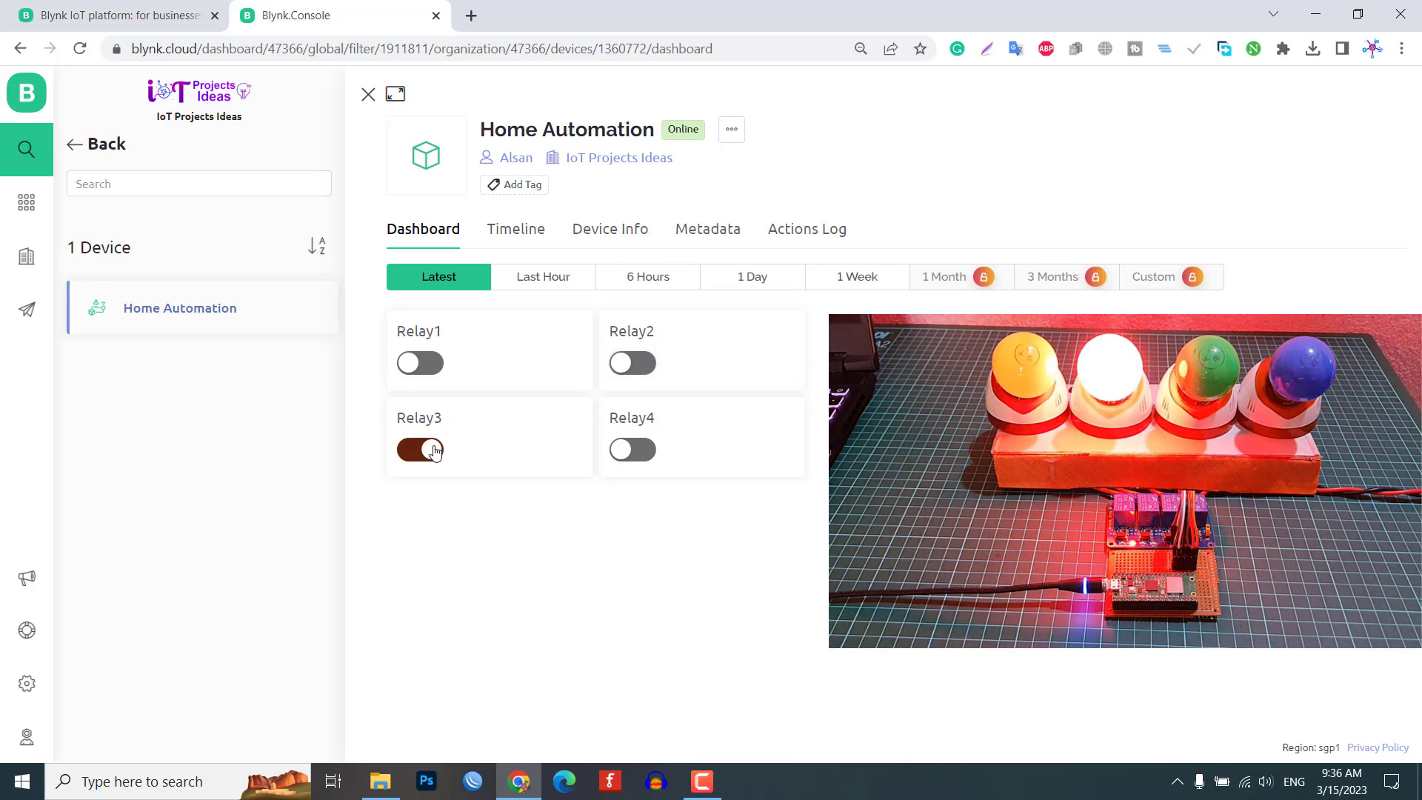
{"action": "left_click", "coordinate": [420, 450]}
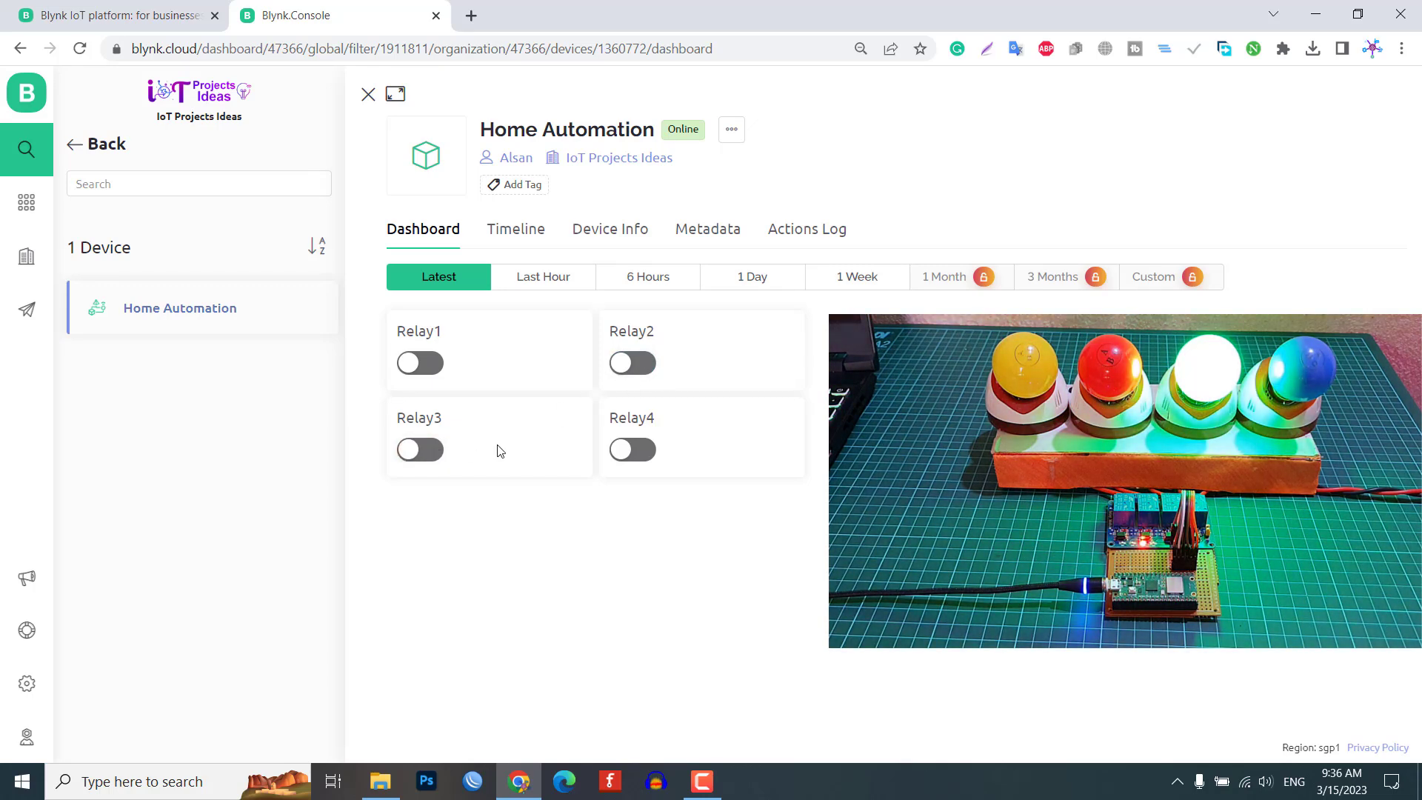
{"action": "left_click", "coordinate": [633, 451]}
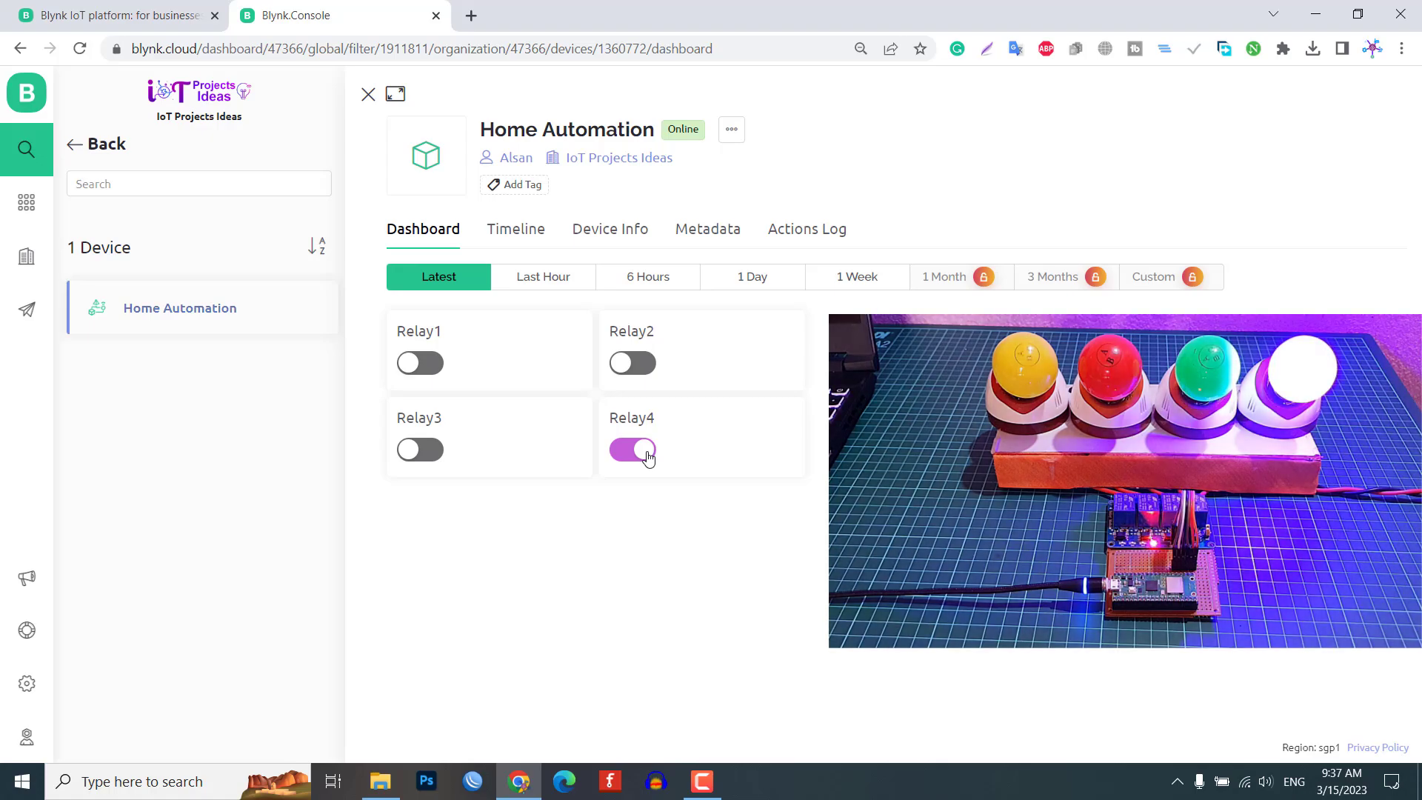